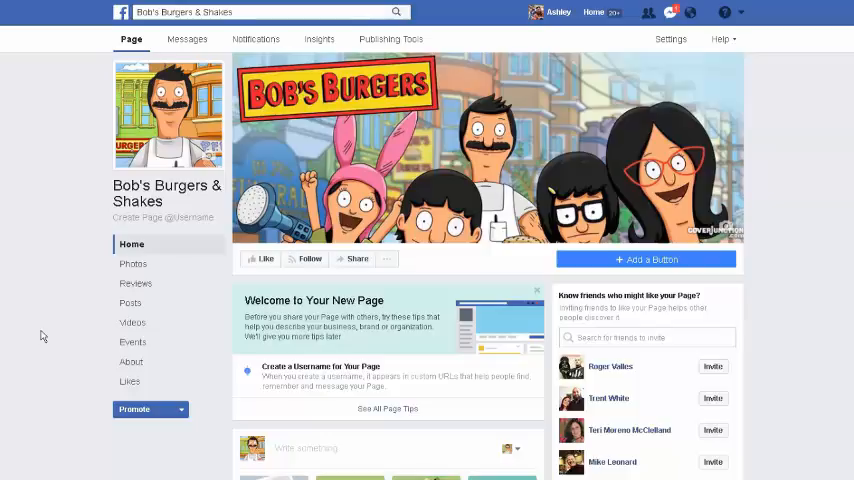
{"action": "mouse_move", "coordinate": [824, 272]}
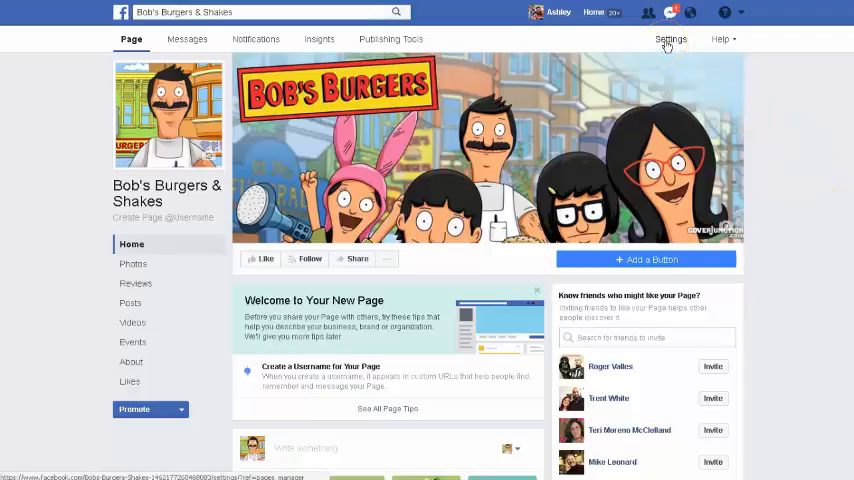
- In the page's General settings, reach Remove Page and start permanently deleting Bob's Burgers & Shakes
{"action": "left_click", "coordinate": [670, 40]}
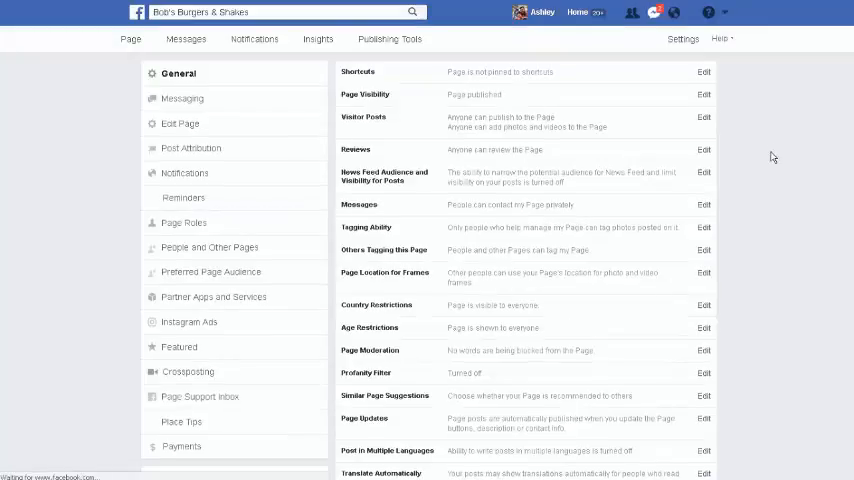
{"action": "scroll", "scroll_direction": "down", "scroll_amount": 3}
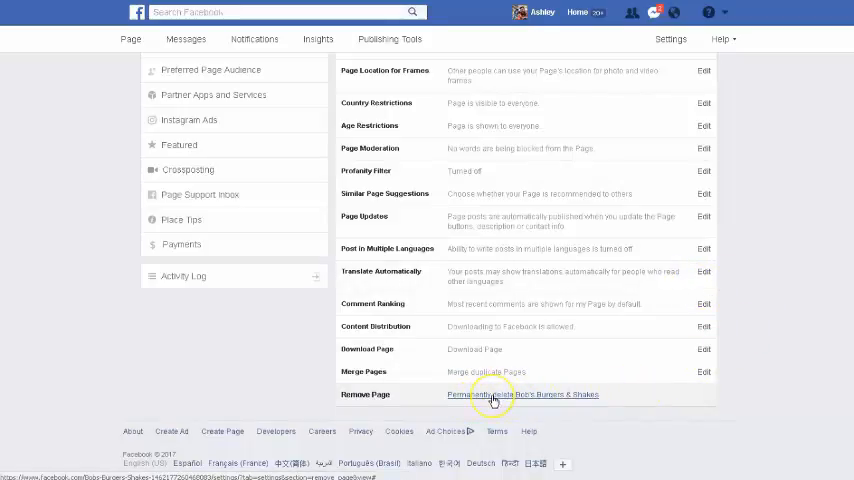
{"action": "left_click", "coordinate": [480, 394]}
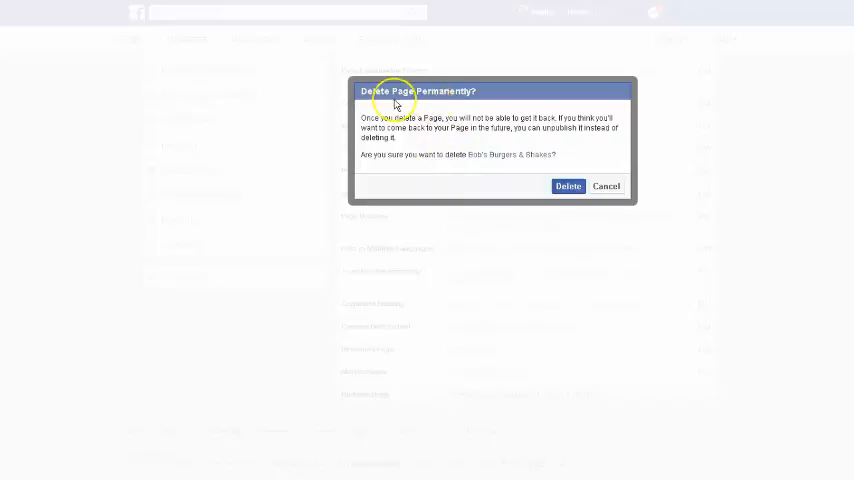
{"action": "mouse_move", "coordinate": [512, 188]}
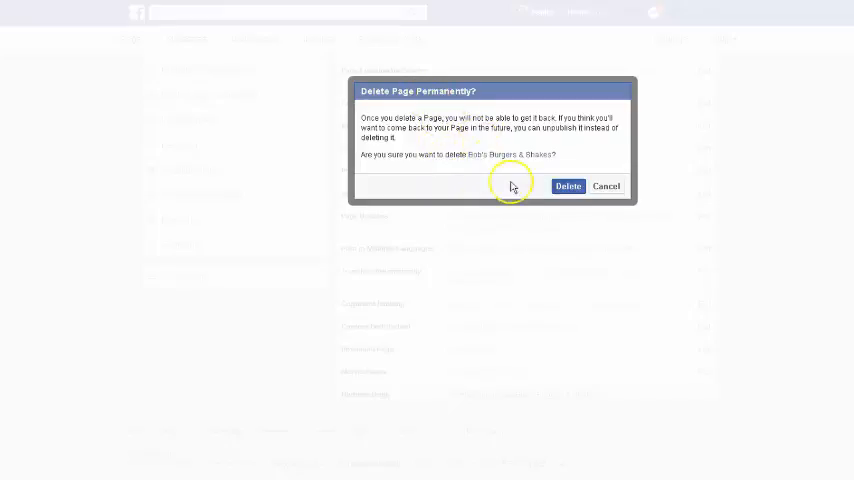
- Confirm the request to permanently delete the Bob's Burgers & Shakes page
{"action": "left_click", "coordinate": [568, 186]}
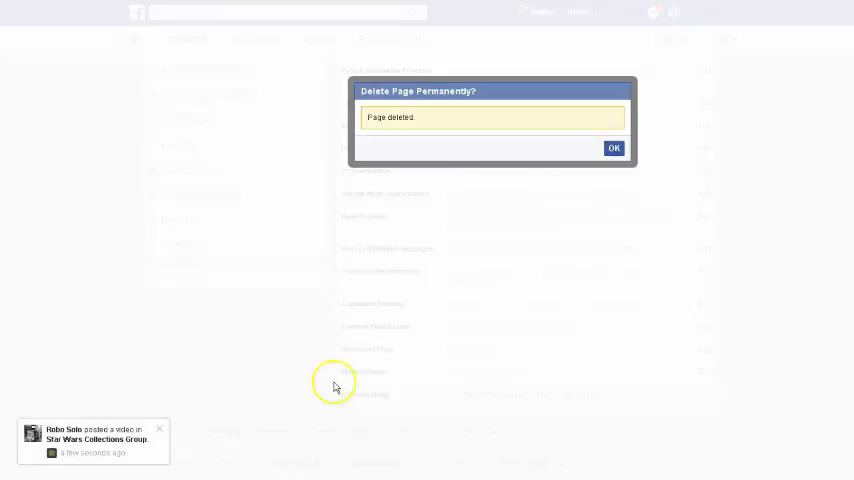
{"action": "mouse_move", "coordinate": [776, 320]}
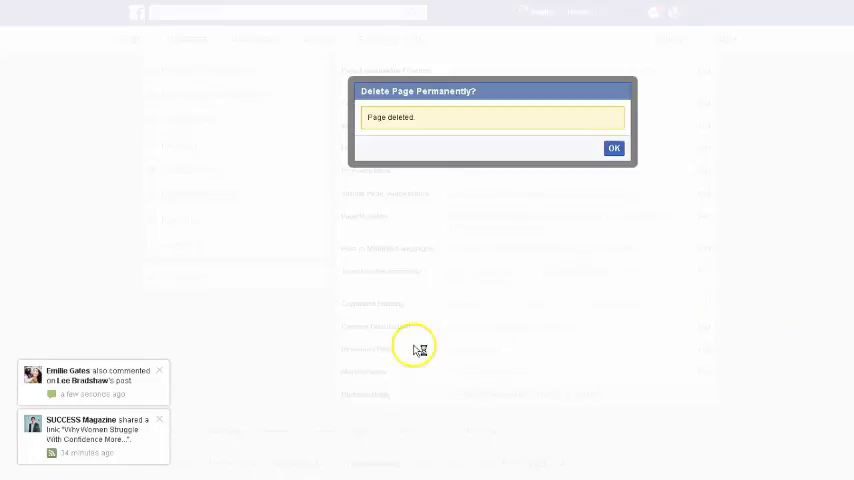
- Complete the deletion so Facebook shows the 'Page deleted' confirmation
{"action": "left_click", "coordinate": [160, 420]}
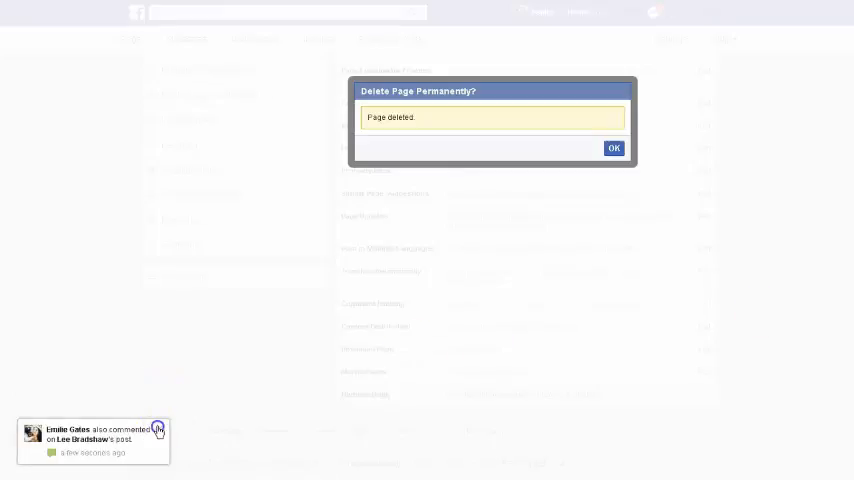